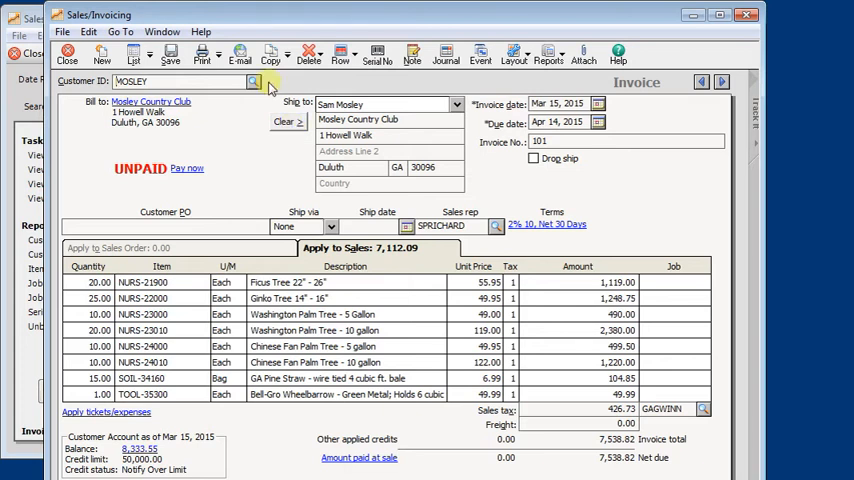
# Email Mosley invoice 101 from Sage 50, creating an Outlook draft with the PDF attached.
pyautogui.click(239, 55)
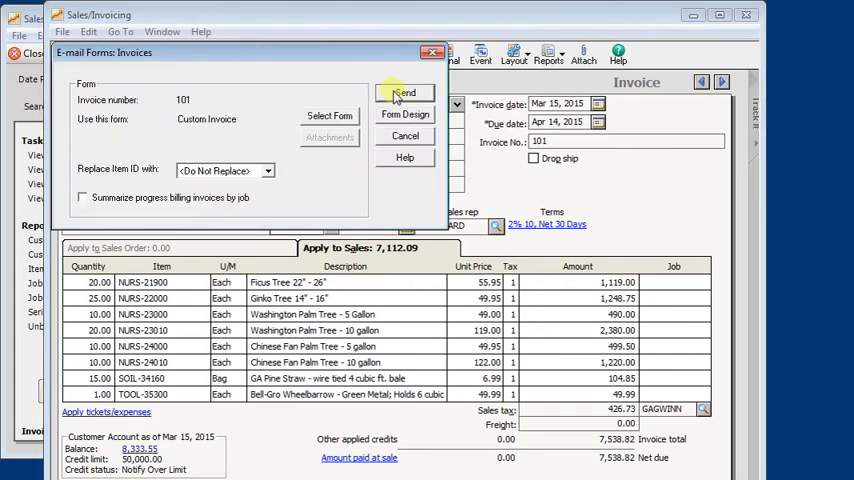
pyautogui.click(405, 92)
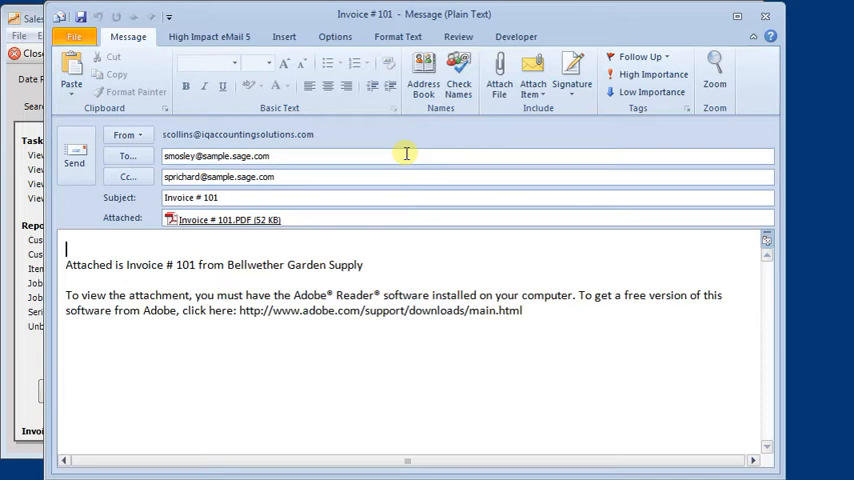
# Save the Invoice # 101.PDF attachment to My Documents.
pyautogui.doubleClick(200, 219)
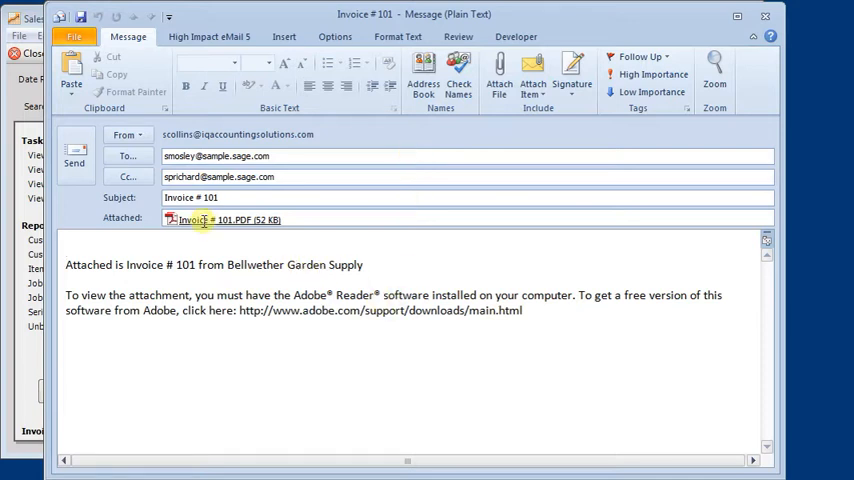
pyautogui.rightClick(215, 219)
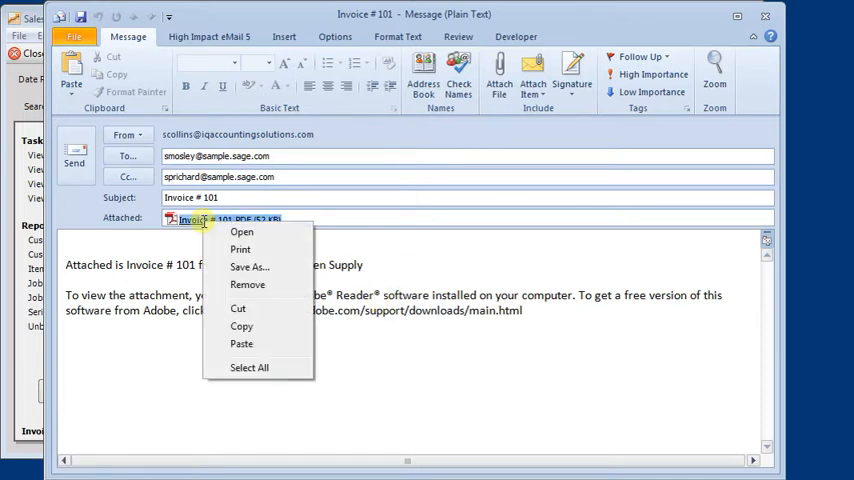
pyautogui.click(233, 270)
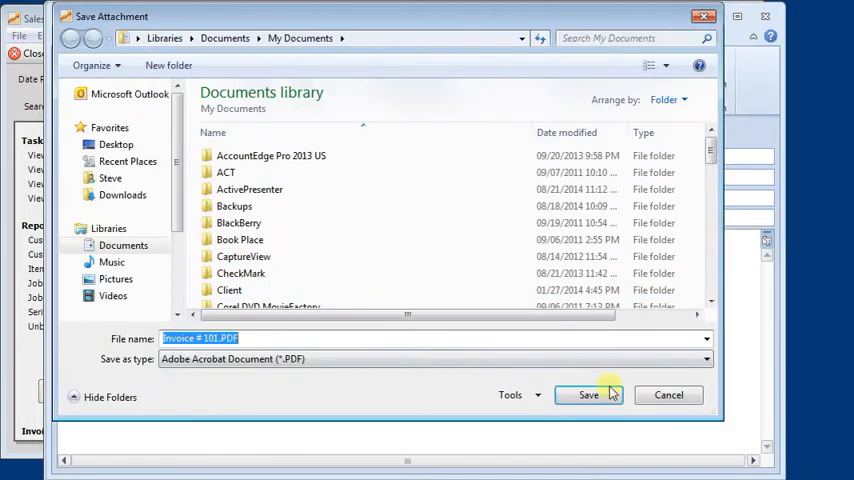
pyautogui.click(588, 394)
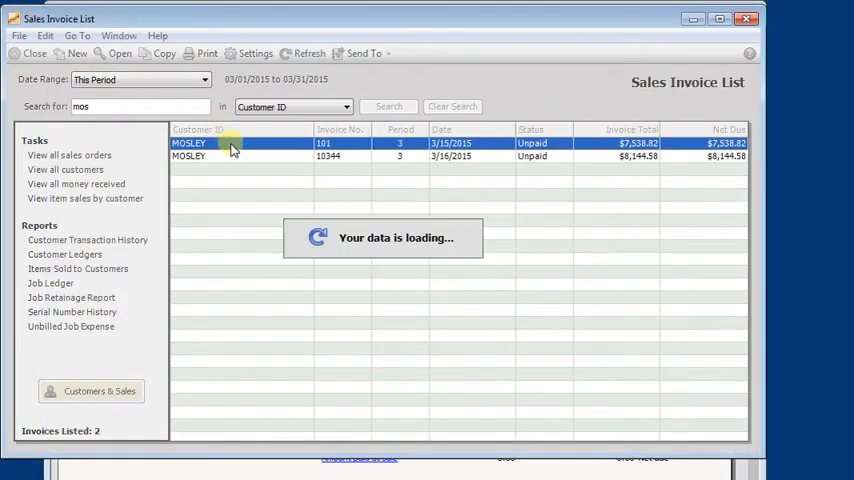
# Open Mosley invoice 101 ($7,538.82, unpaid) from the Sales Invoice List.
pyautogui.doubleClick(230, 143)
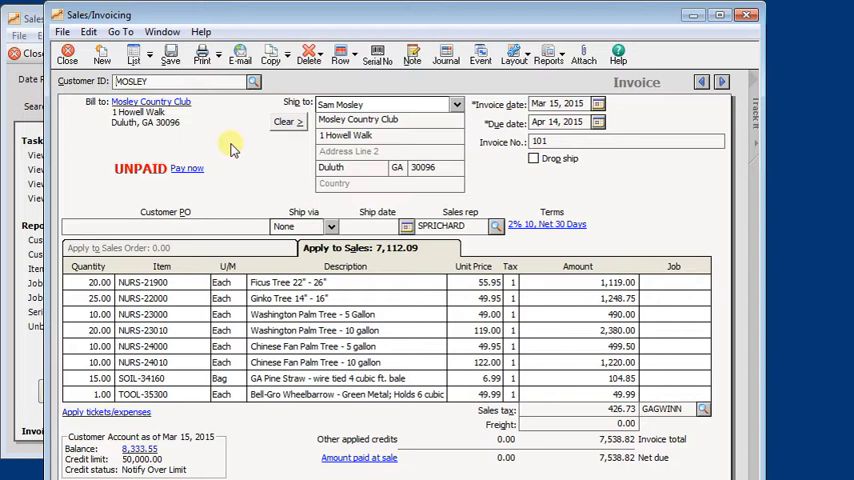
pyautogui.moveTo(222, 160)
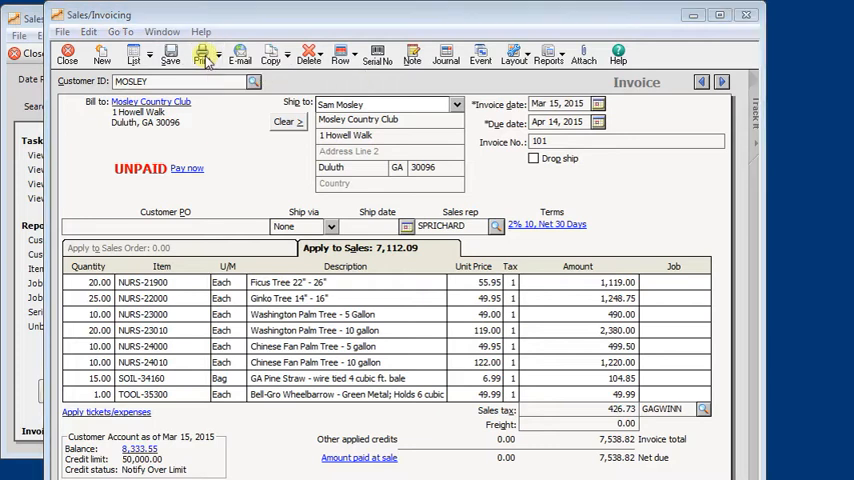
# Print invoice 101 to the PDF reDirect v2 printer.
pyautogui.click(200, 54)
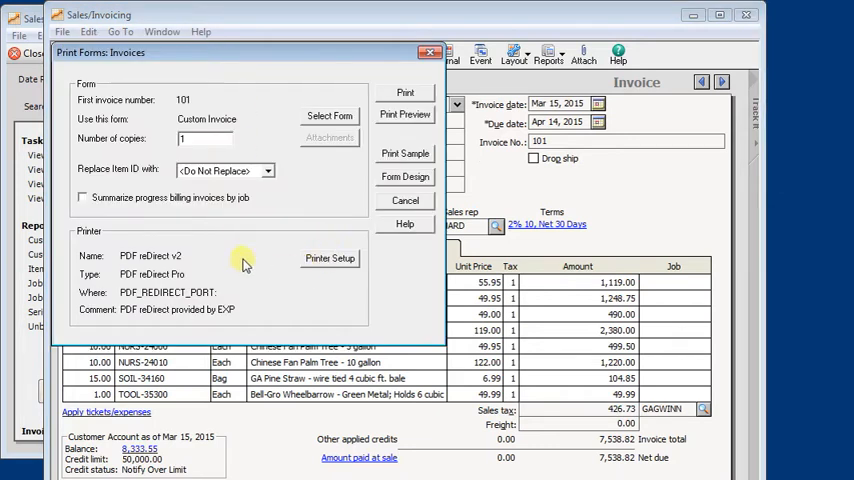
pyautogui.moveTo(148, 273)
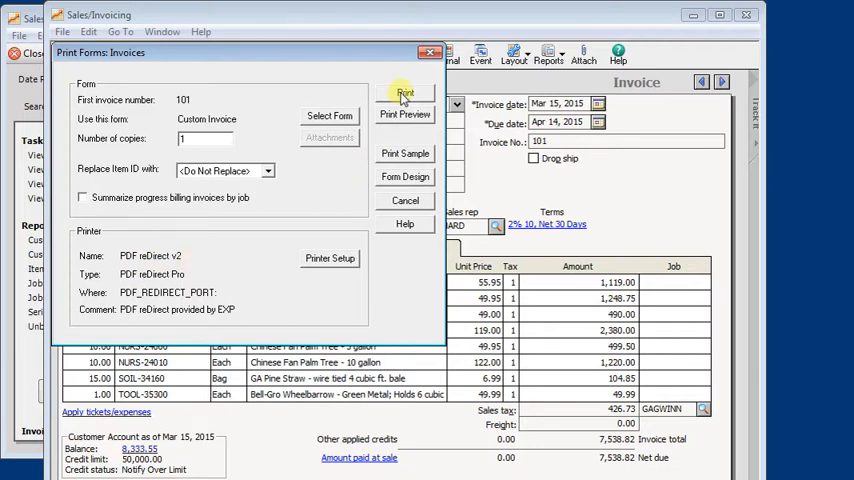
pyautogui.click(405, 92)
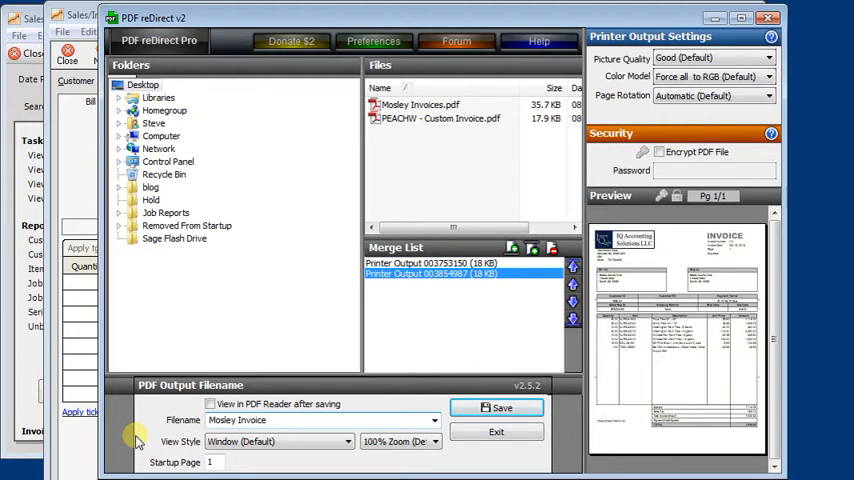
# Save the PDF reDirect printout as Mosley Invoice.pdf.
pyautogui.click(497, 408)
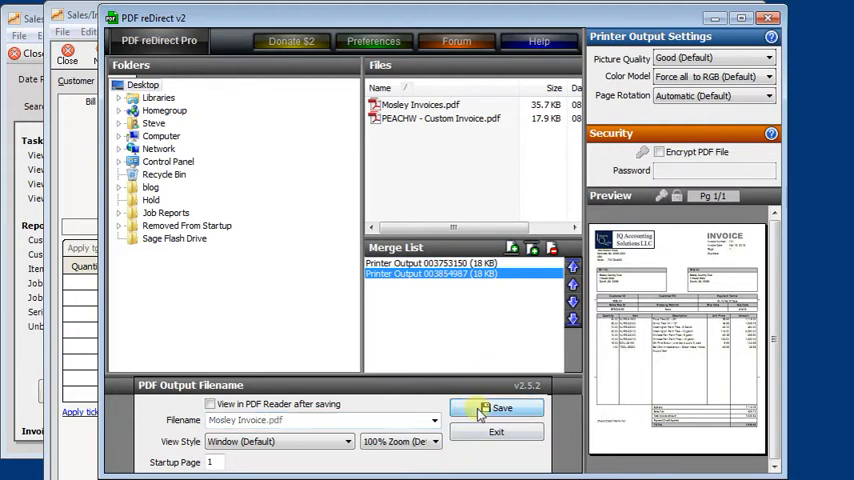
pyautogui.click(497, 408)
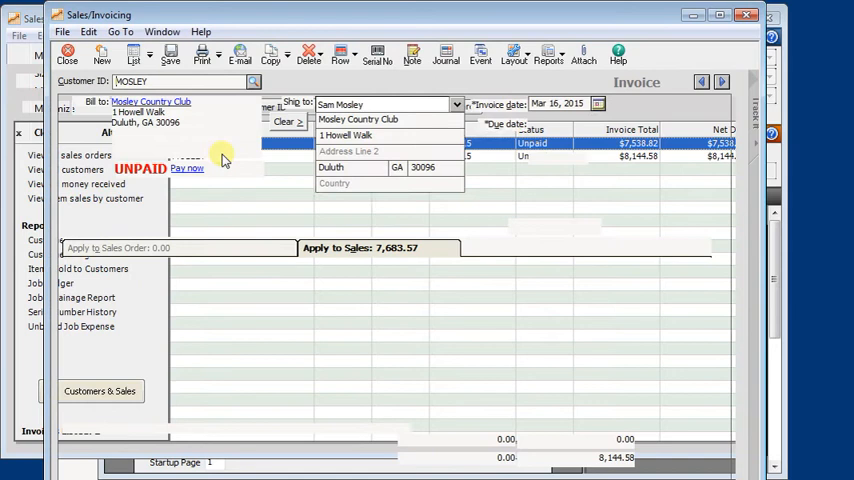
# Print invoice 10344 to PDF reDirect, adding it to the merge list.
pyautogui.click(200, 55)
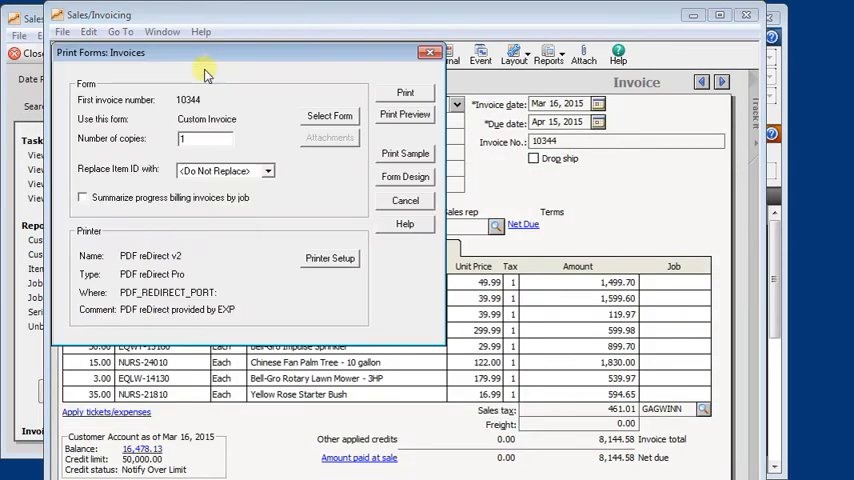
pyautogui.moveTo(200, 248)
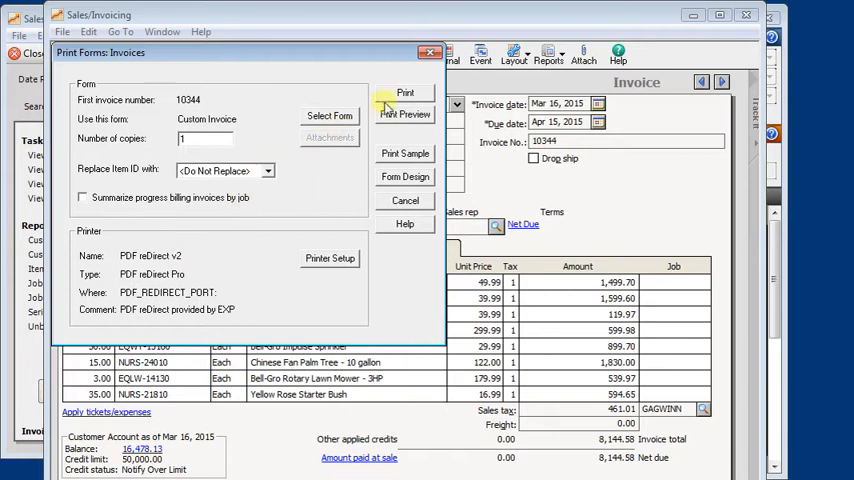
pyautogui.click(405, 97)
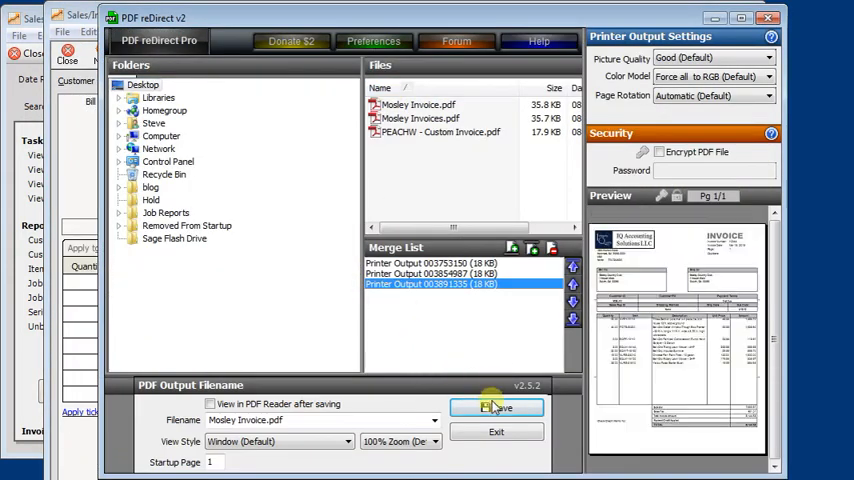
# Save the three merged printouts as Mosley Invoice.pdf and open it in Adobe Reader.
pyautogui.click(496, 407)
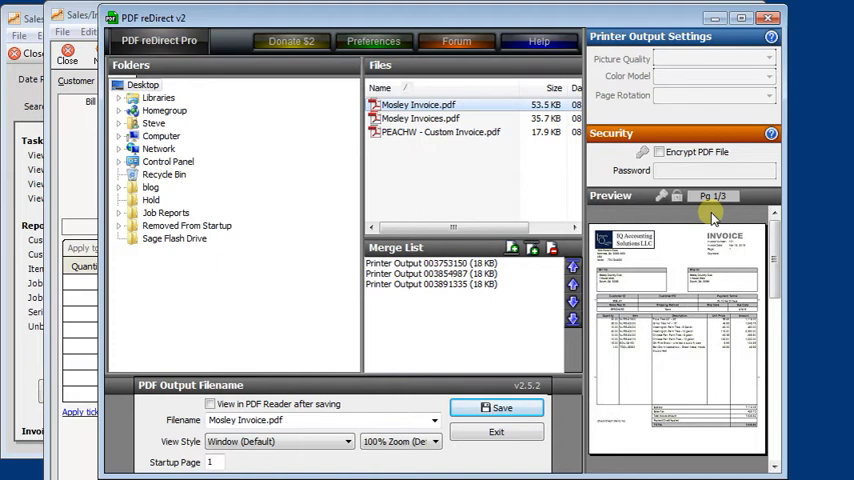
pyautogui.moveTo(710, 224)
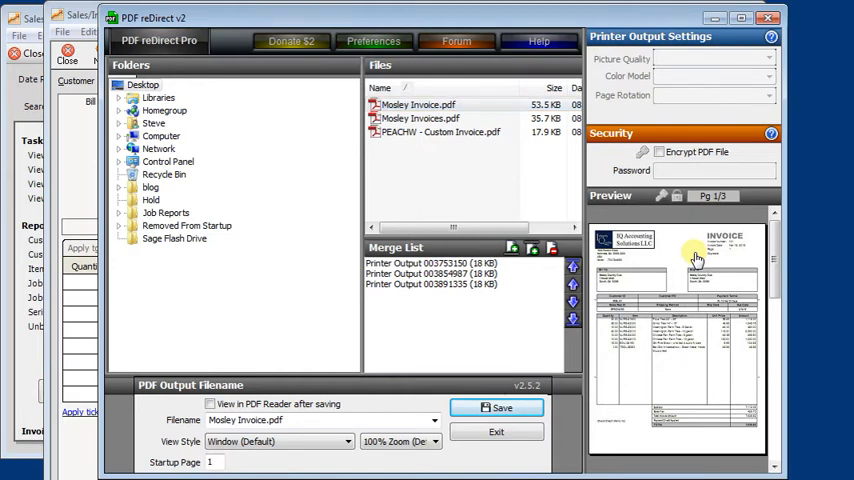
pyautogui.click(497, 407)
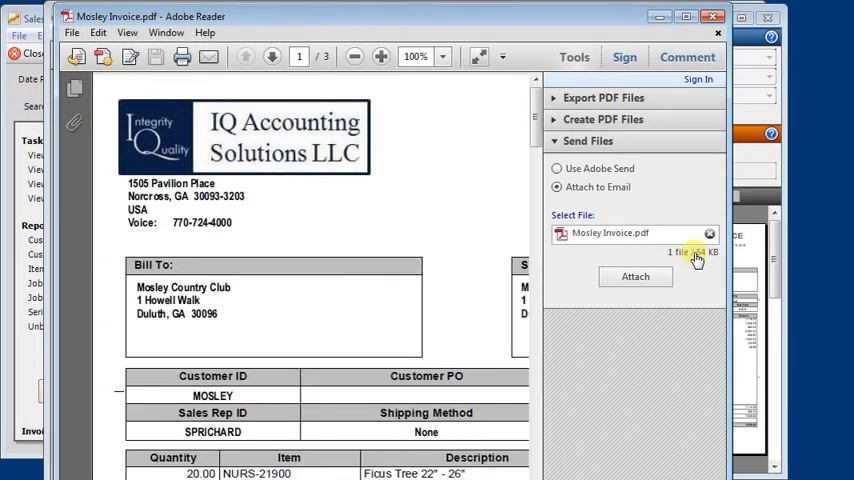
pyautogui.moveTo(680, 330)
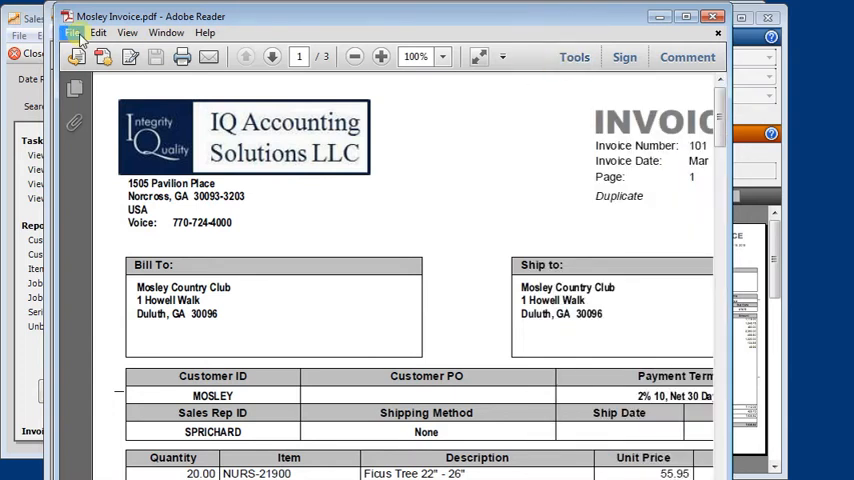
# Attach Mosley Invoice.pdf to a new Outlook email from Adobe Reader's File menu.
pyautogui.click(72, 32)
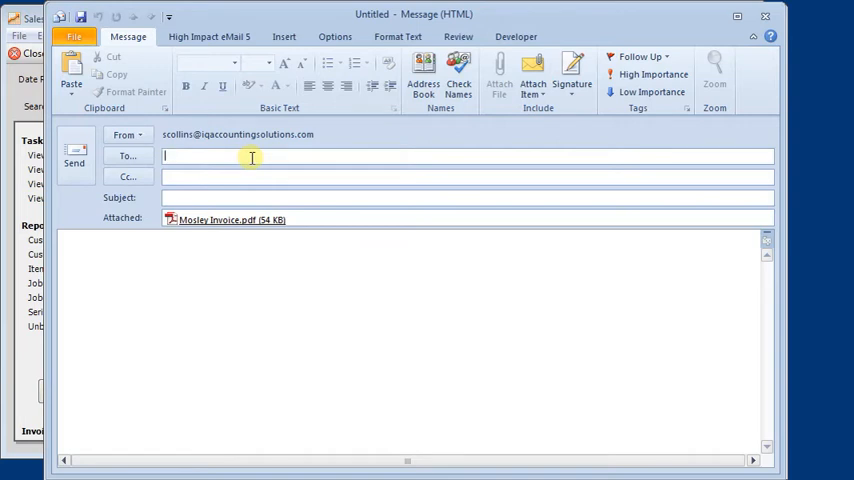
# Close the Outlook draft and open Send to options for desktop file Mosley Invoices.pdf.
pyautogui.click(200, 386)
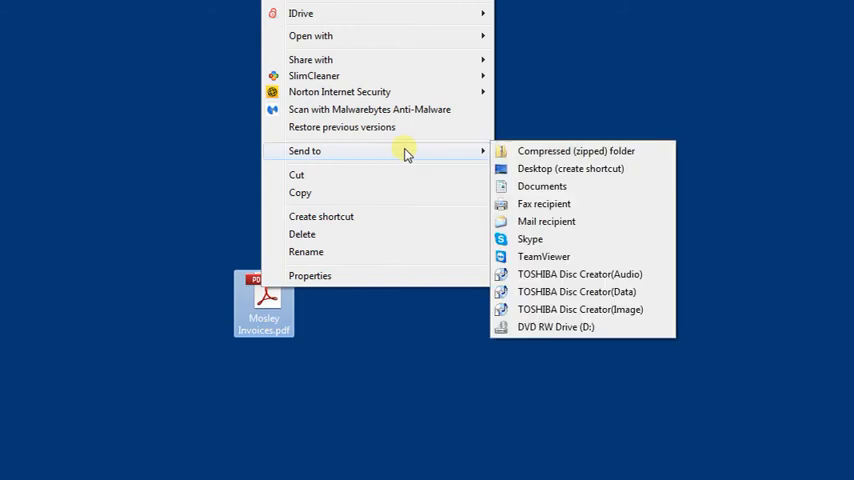
pyautogui.moveTo(546, 221)
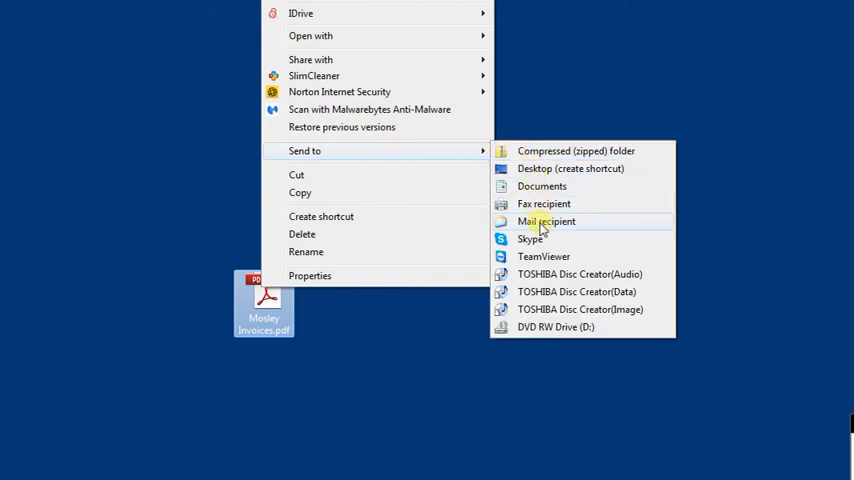
# Send Mosley Invoices.pdf to Mail recipient from the Send to submenu.
pyautogui.click(546, 221)
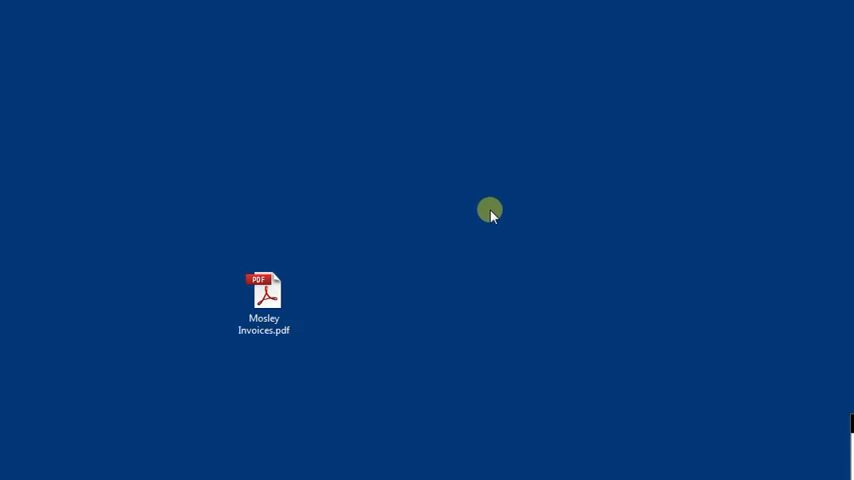
pyautogui.moveTo(458, 175)
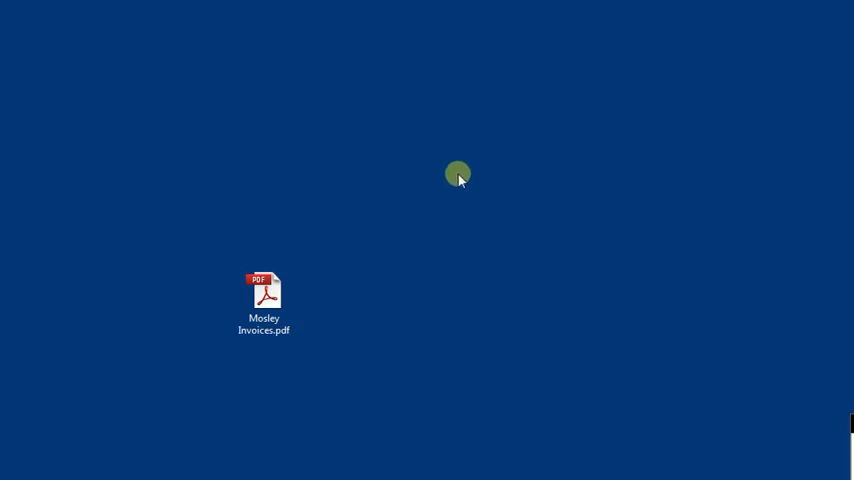